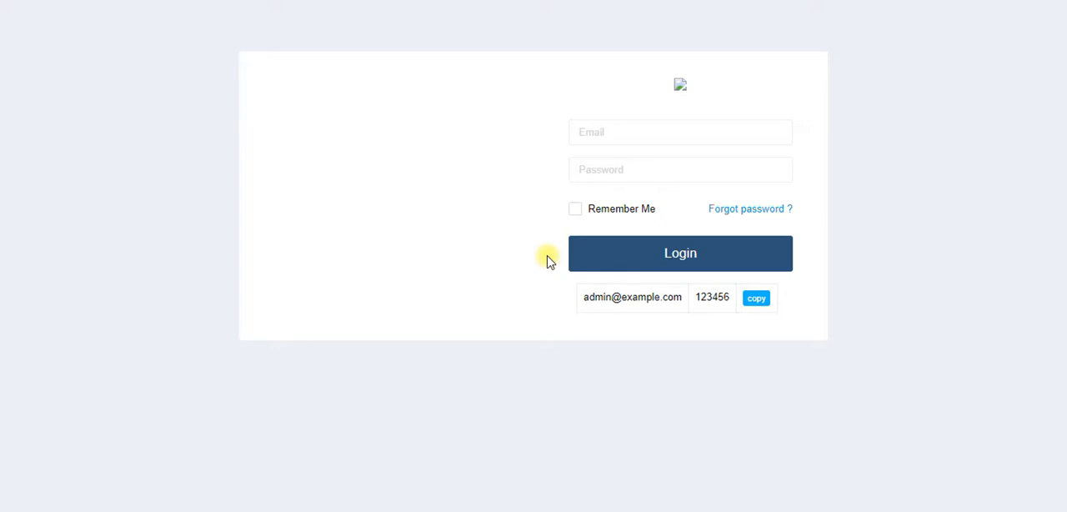
{"action": "mouse_move", "coordinate": [630, 350]}
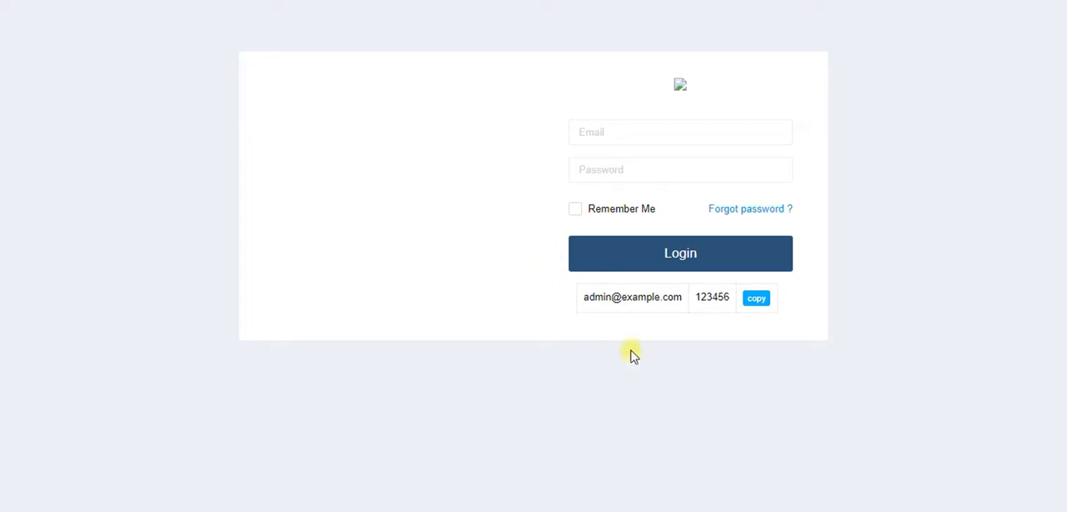
Fill in the demo admin email and password and log in to the dashboard
{"action": "left_click", "coordinate": [755, 297]}
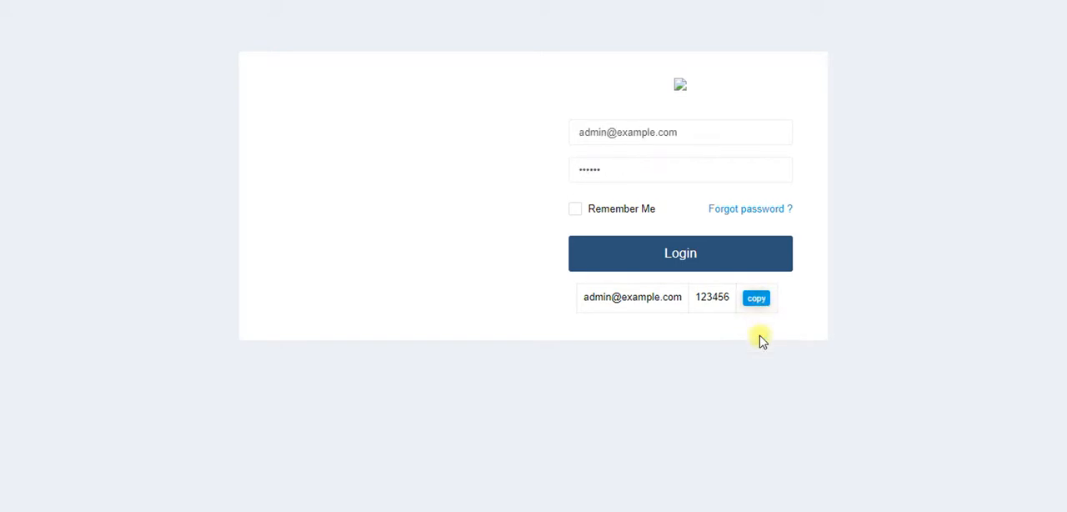
{"action": "left_click", "coordinate": [680, 253]}
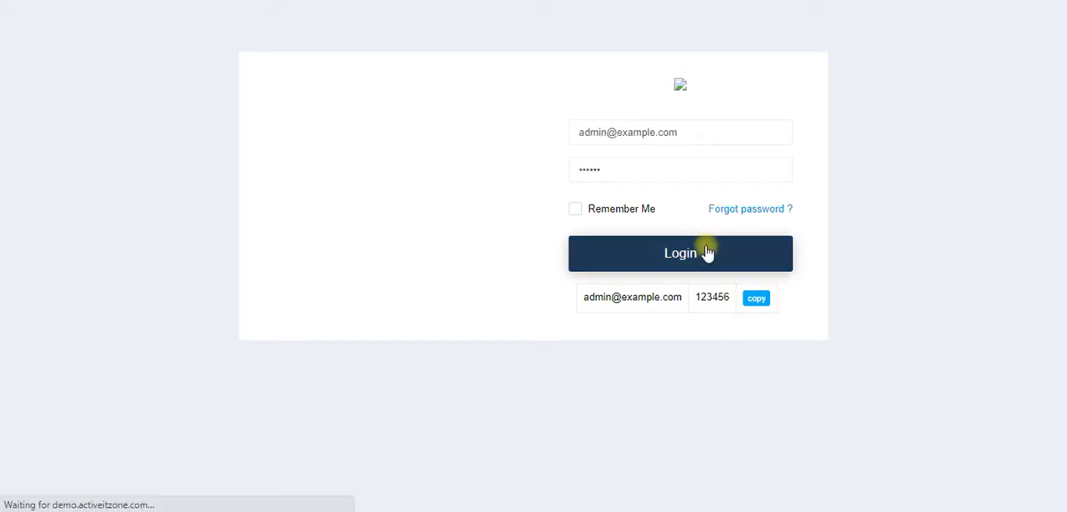
{"action": "left_click", "coordinate": [680, 253]}
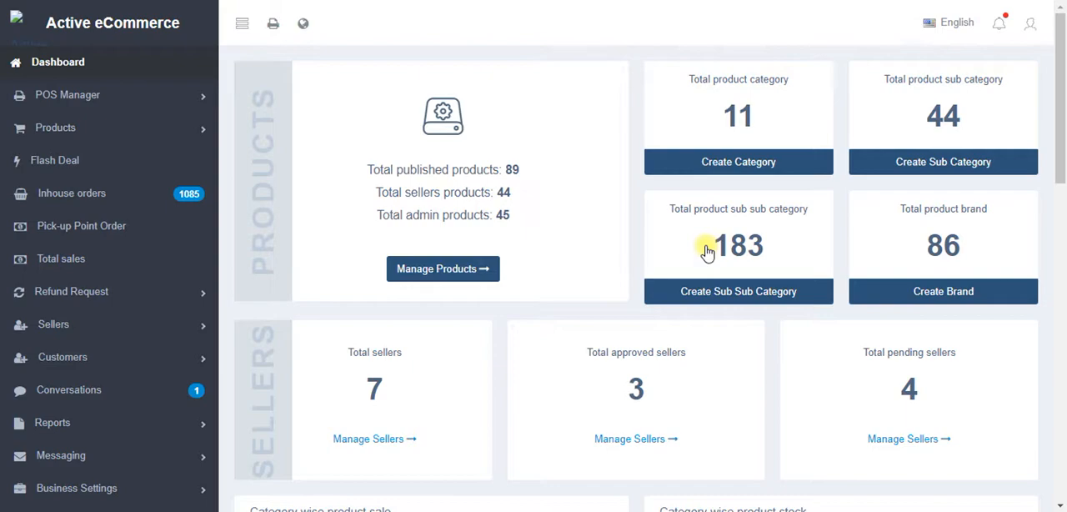
Reach Addon Manager from the sidebar to list the installed addons
{"action": "scroll", "scroll_direction": "down", "scroll_amount": 3}
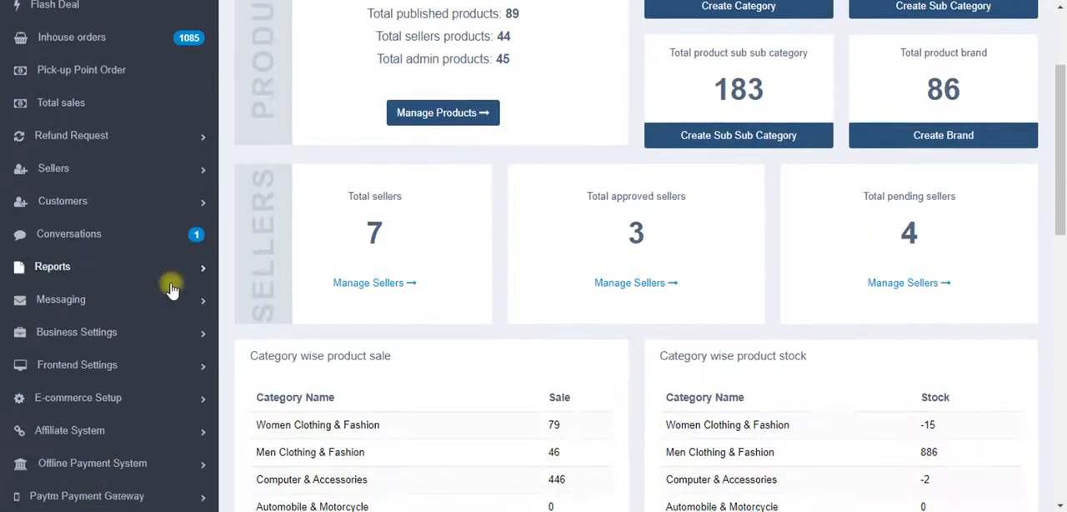
{"action": "scroll", "scroll_direction": "down", "scroll_amount": 3}
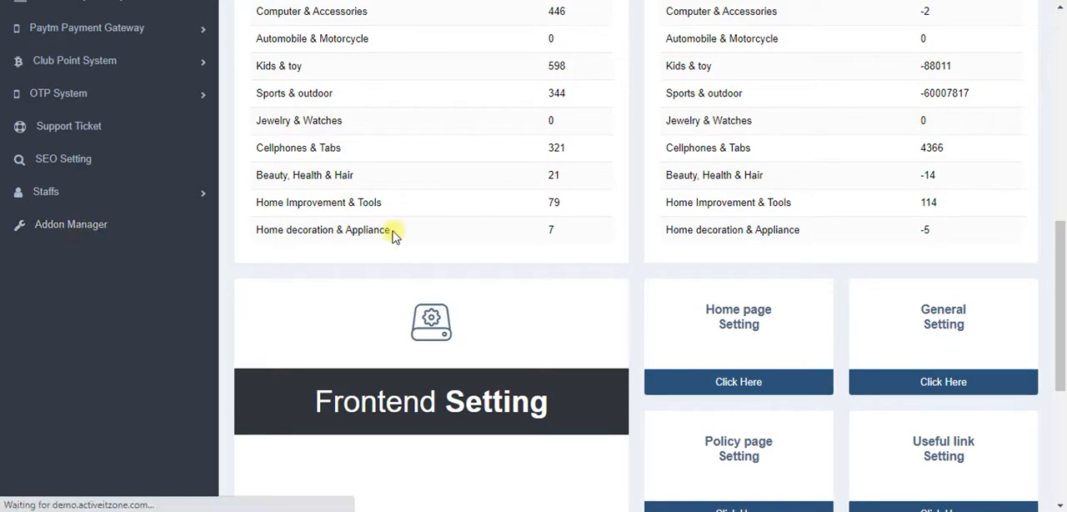
{"action": "left_click", "coordinate": [70, 223]}
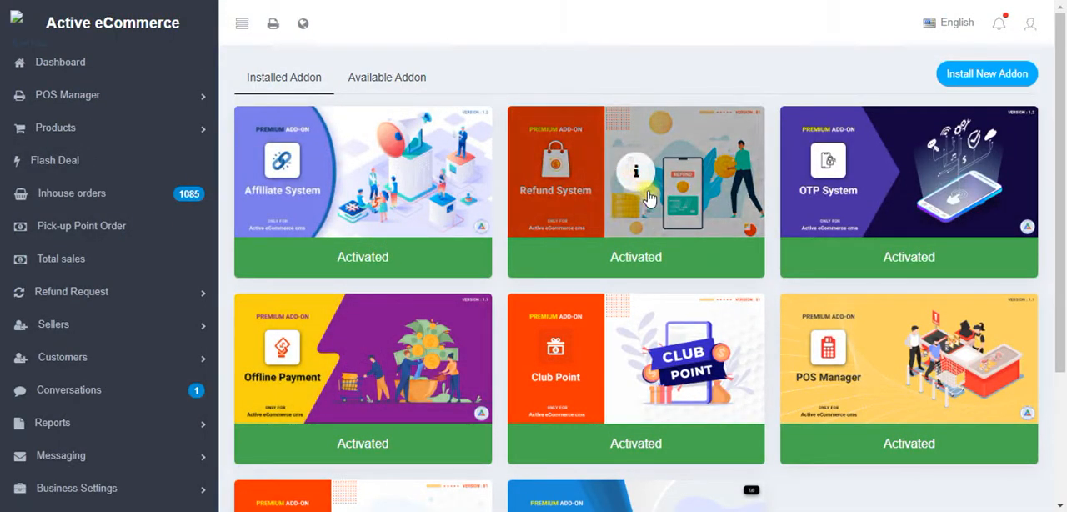
Switch the Addon Manager to the Available Addon listing
{"action": "scroll", "scroll_direction": "down", "scroll_amount": 3}
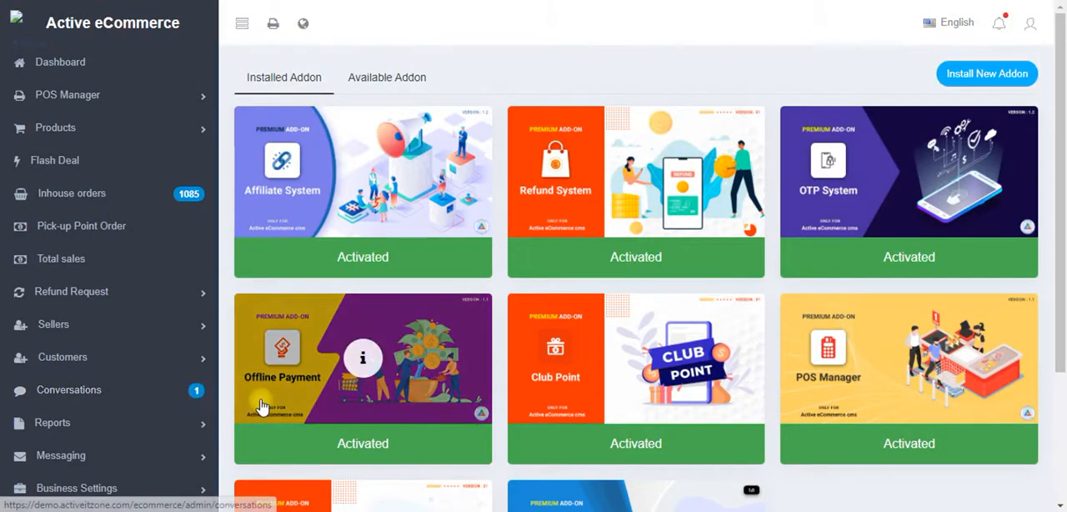
{"action": "left_click", "coordinate": [387, 77]}
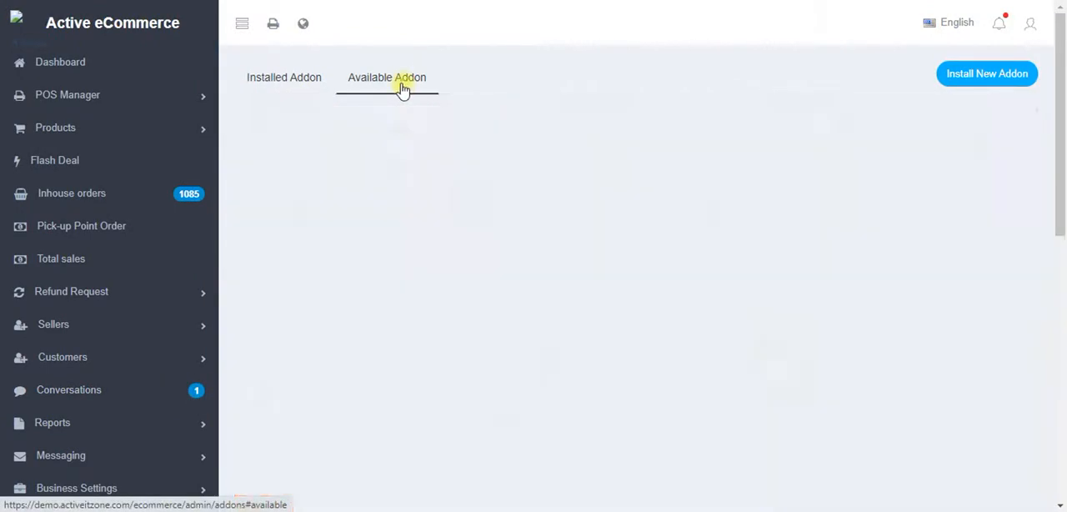
{"action": "left_click", "coordinate": [387, 76]}
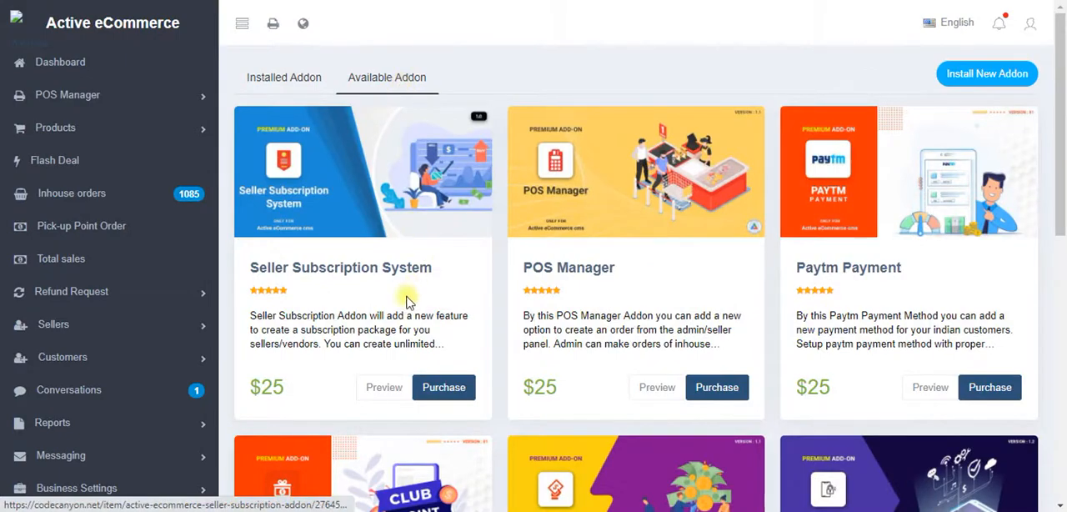
{"action": "scroll", "scroll_direction": "down", "scroll_amount": 3}
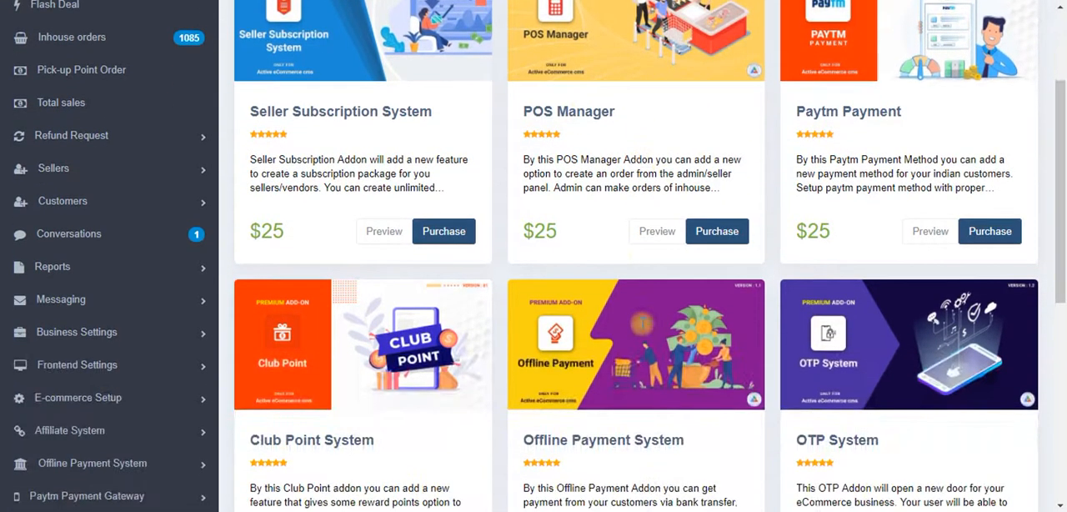
{"action": "scroll", "scroll_direction": "down", "scroll_amount": 3}
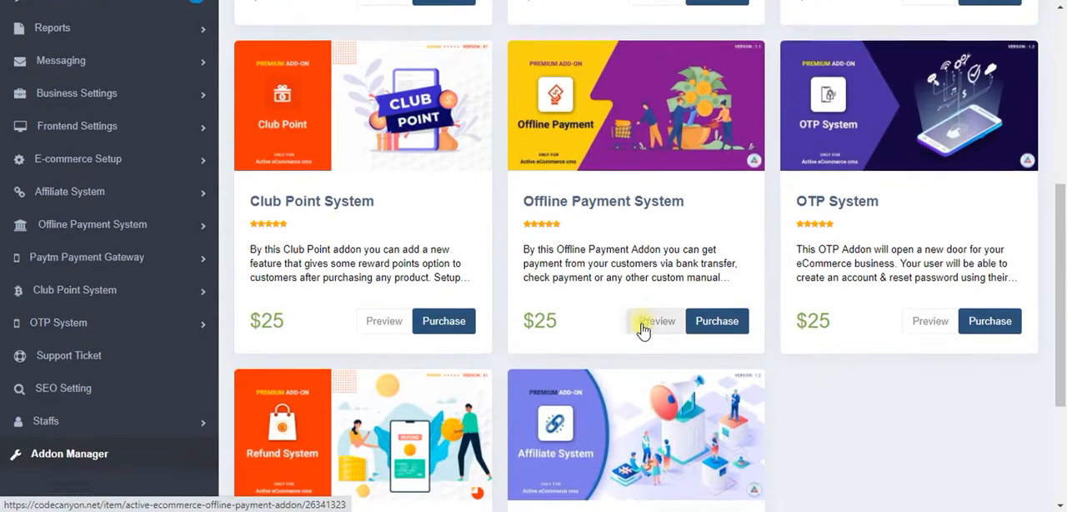
{"action": "scroll", "scroll_direction": "down", "scroll_amount": 3}
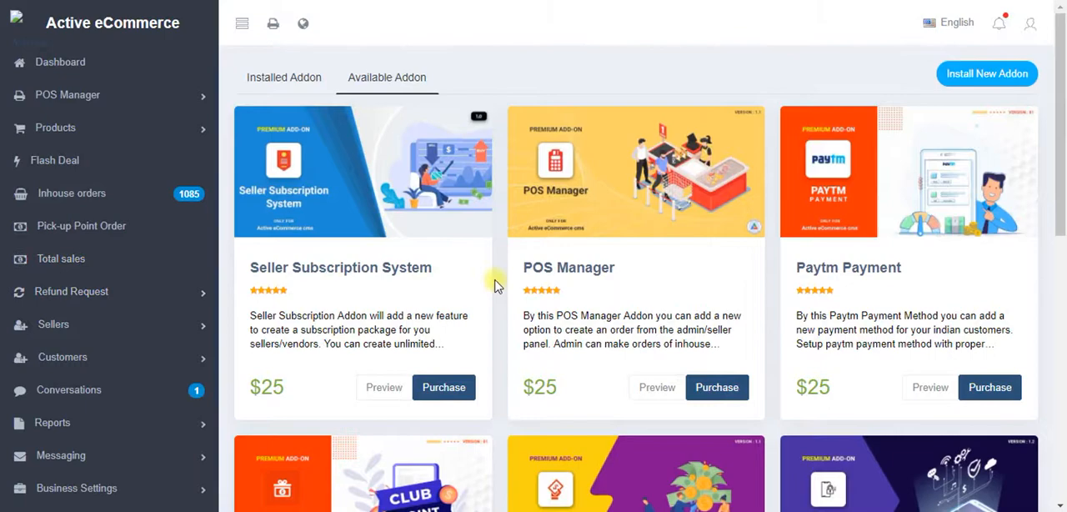
{"action": "scroll", "scroll_direction": "down", "scroll_amount": 3}
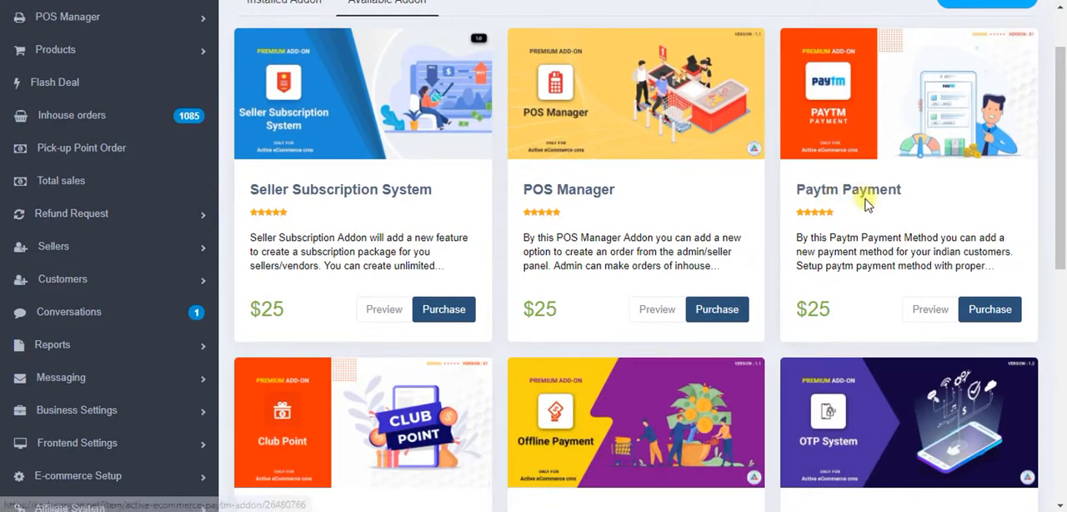
{"action": "scroll", "scroll_direction": "down", "scroll_amount": 3}
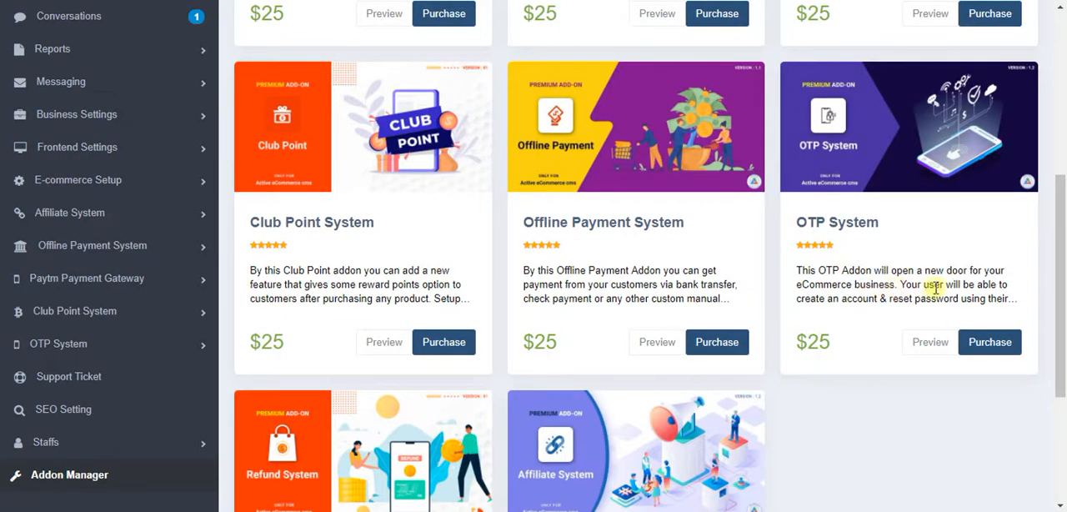
{"action": "mouse_move", "coordinate": [859, 301]}
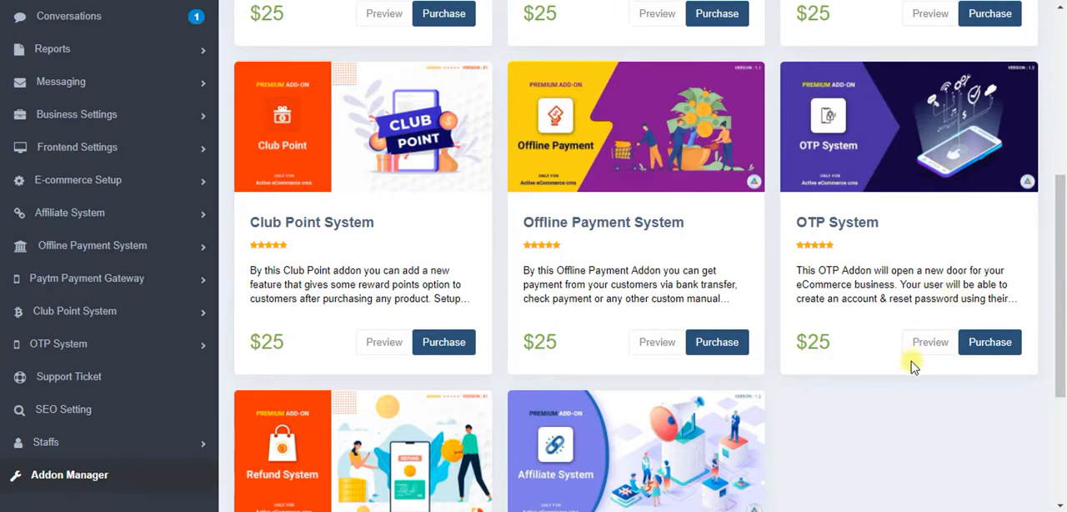
{"action": "mouse_move", "coordinate": [853, 239]}
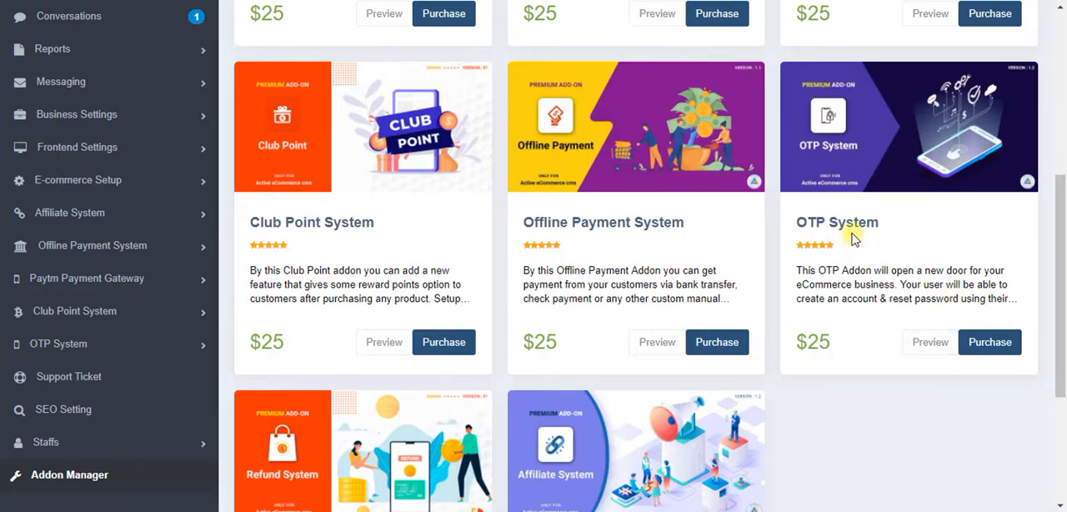
{"action": "mouse_move", "coordinate": [990, 341]}
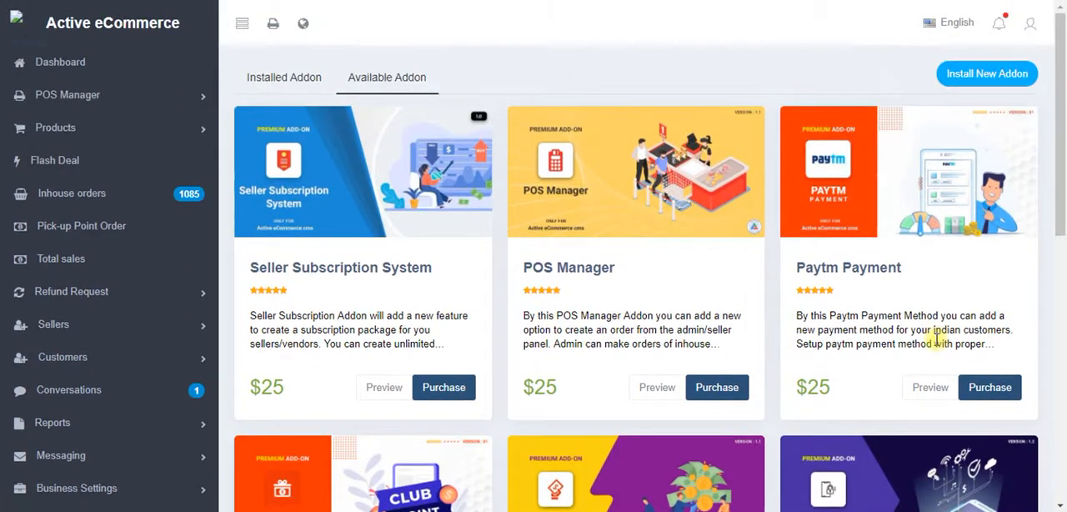
{"action": "mouse_move", "coordinate": [986, 73]}
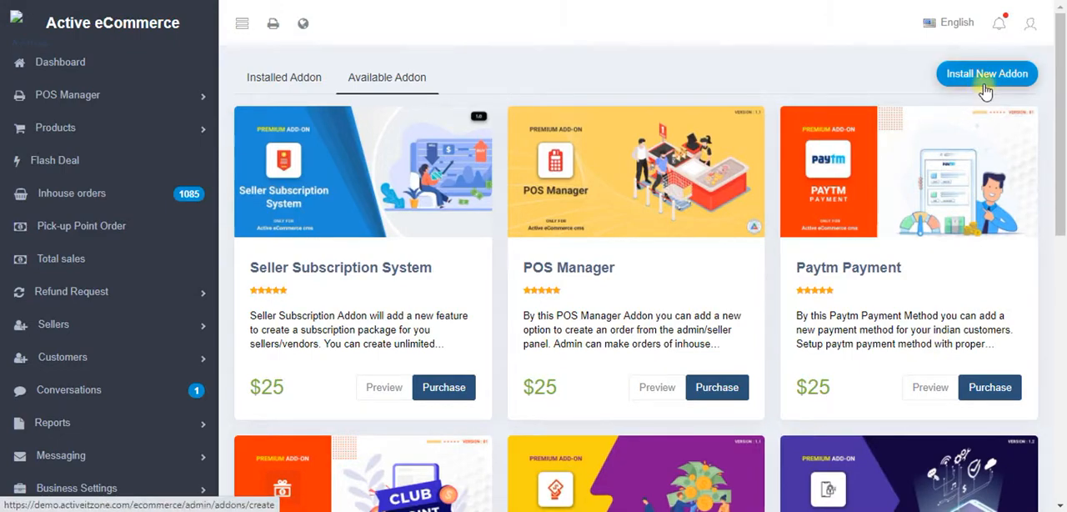
Bring up the Install New Addon form with its Zip File chooser
{"action": "left_click", "coordinate": [987, 73]}
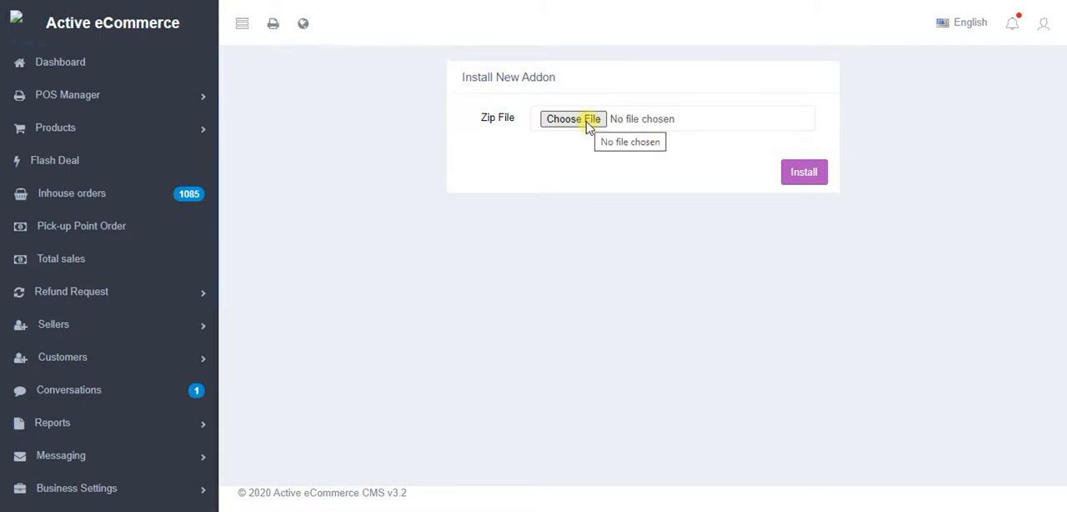
{"action": "mouse_move", "coordinate": [613, 230]}
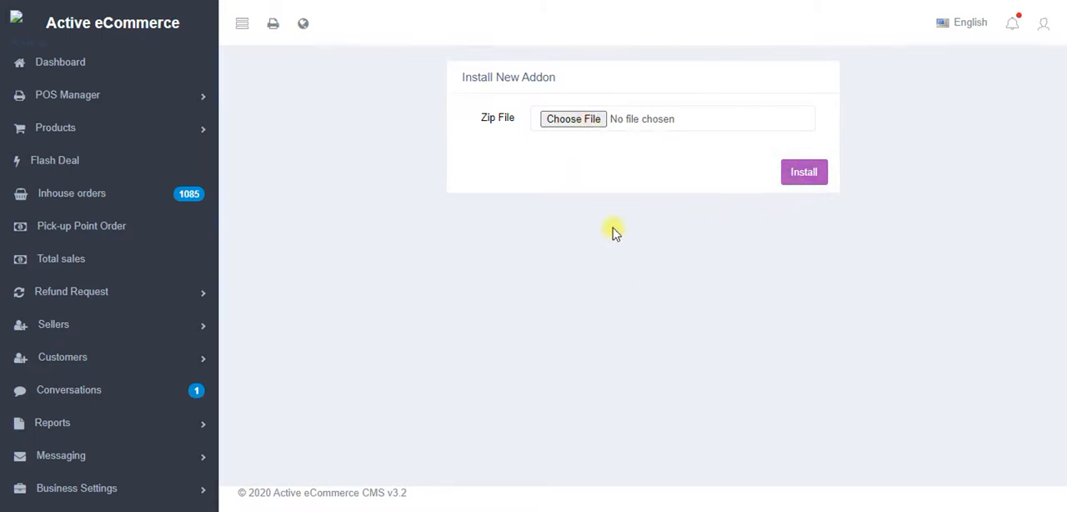
{"action": "mouse_move", "coordinate": [487, 320]}
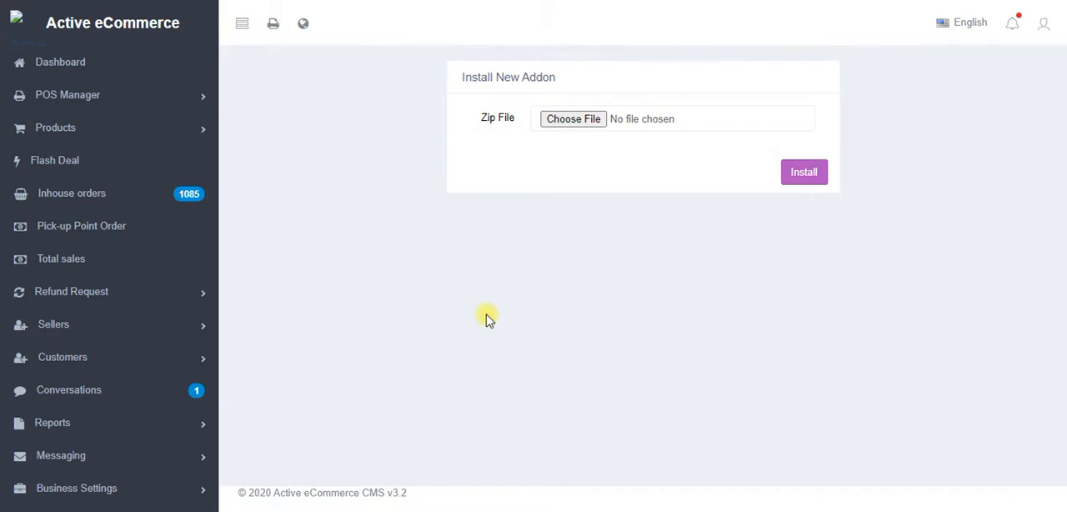
{"action": "mouse_move", "coordinate": [200, 323]}
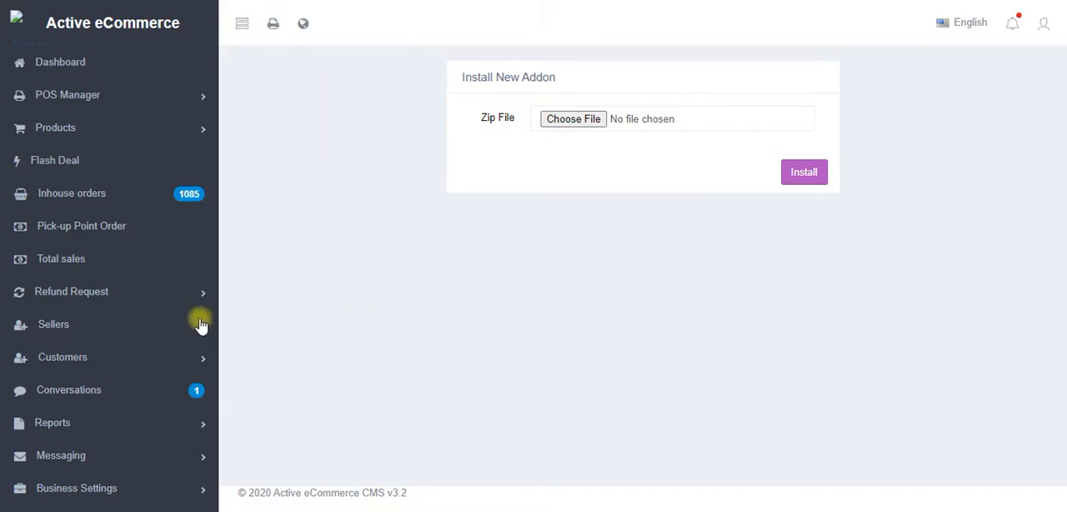
{"action": "scroll", "scroll_direction": "down", "scroll_amount": 3}
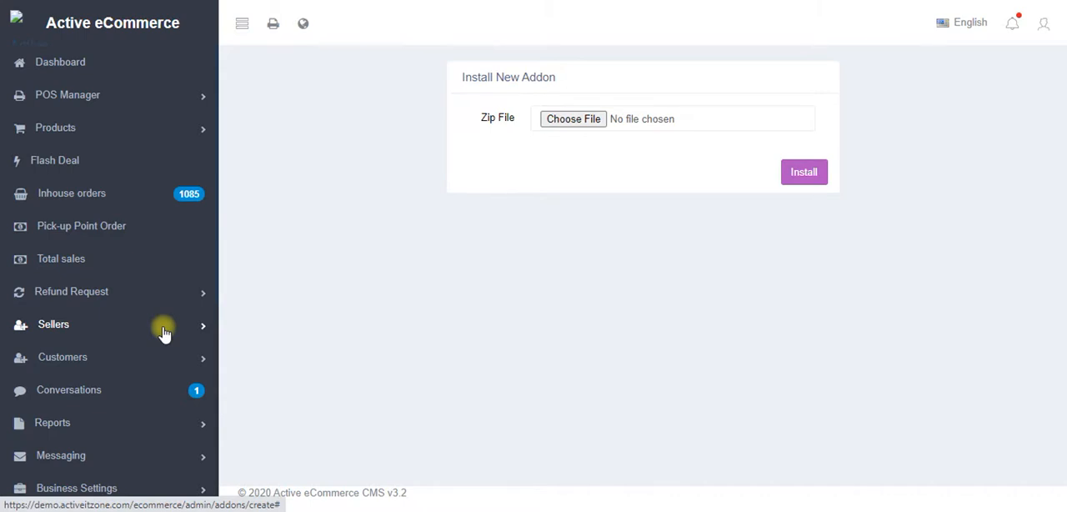
{"action": "mouse_move", "coordinate": [196, 225]}
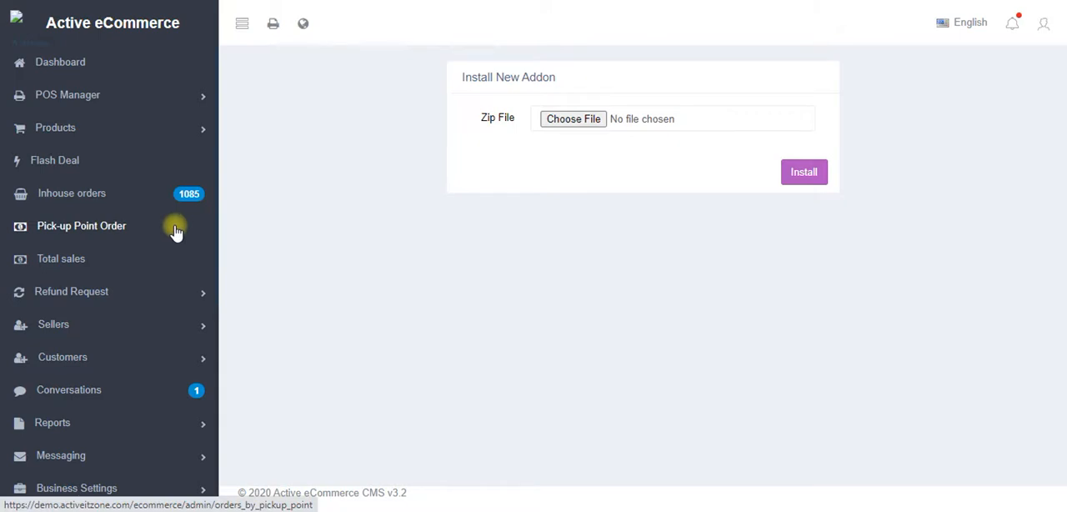
{"action": "mouse_move", "coordinate": [206, 237]}
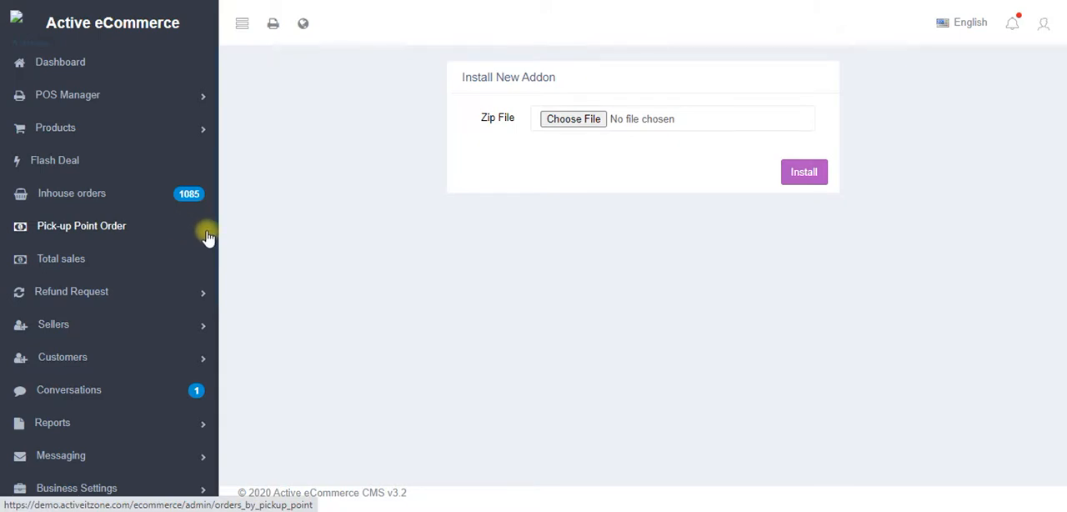
{"action": "mouse_move", "coordinate": [573, 80]}
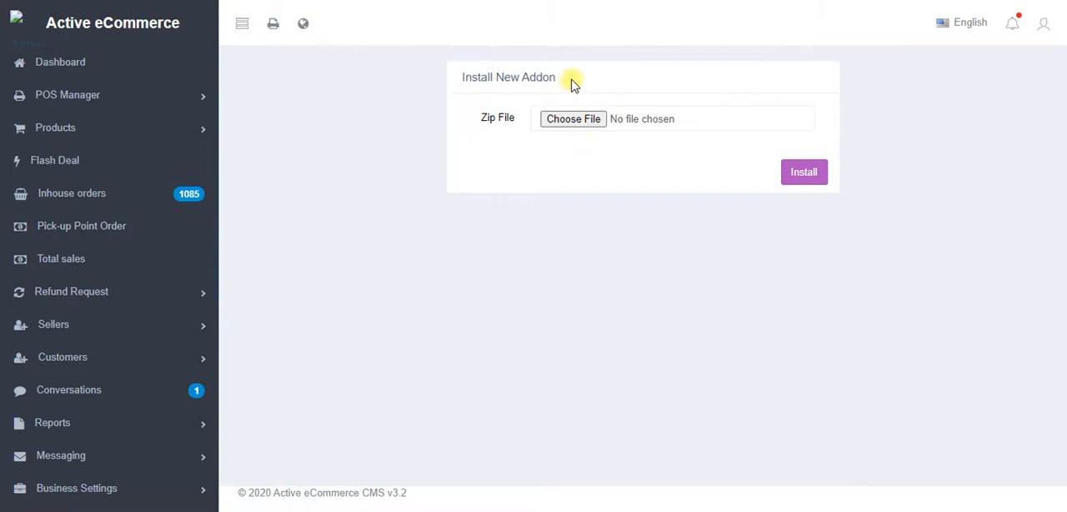
{"action": "mouse_move", "coordinate": [574, 119]}
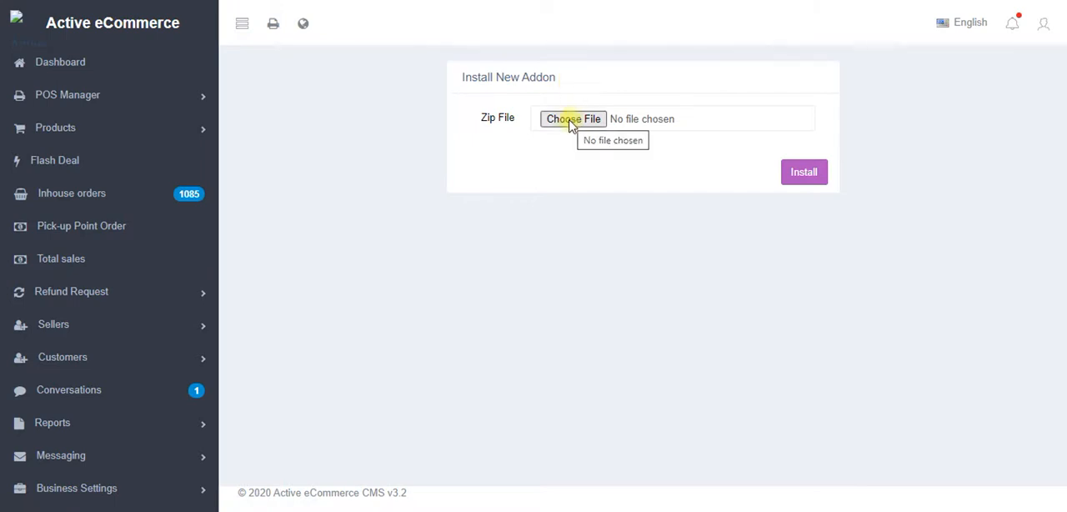
{"action": "mouse_move", "coordinate": [357, 223]}
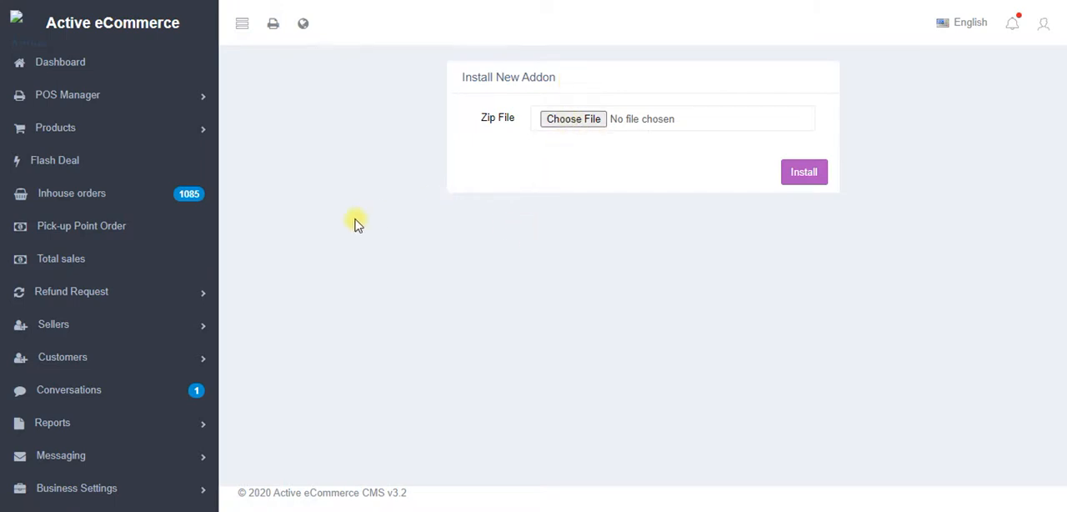
{"action": "scroll", "scroll_direction": "down", "scroll_amount": 3}
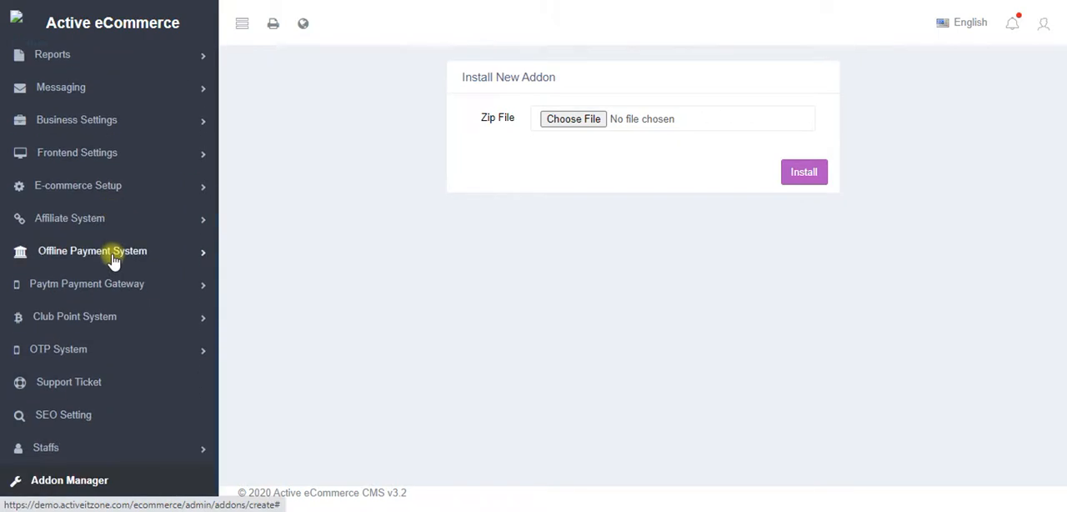